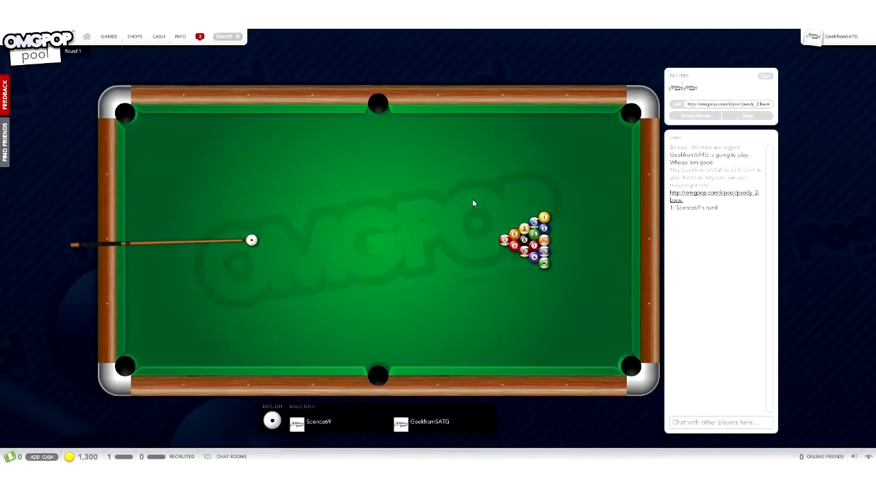
mouse_move(594, 226)
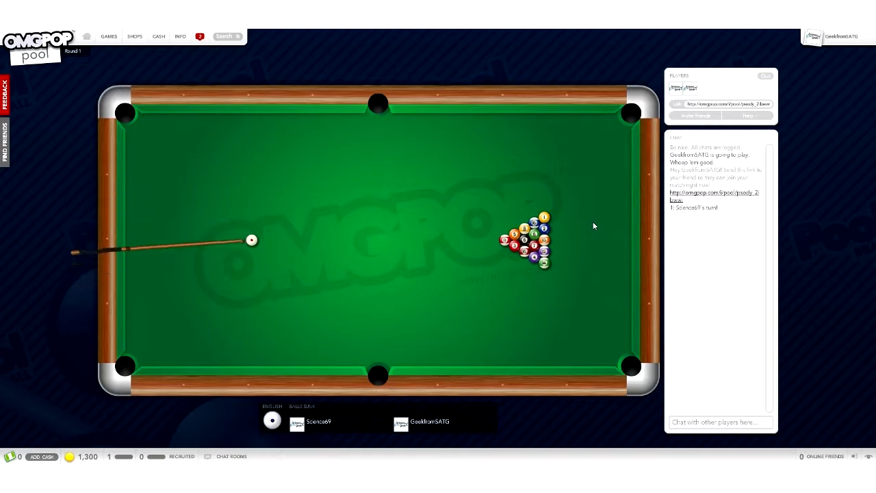
mouse_move(230, 245)
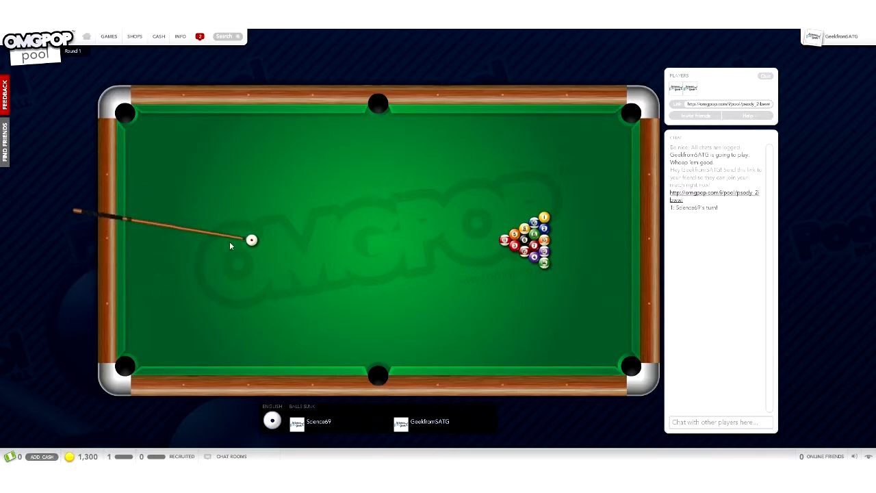
mouse_move(112, 224)
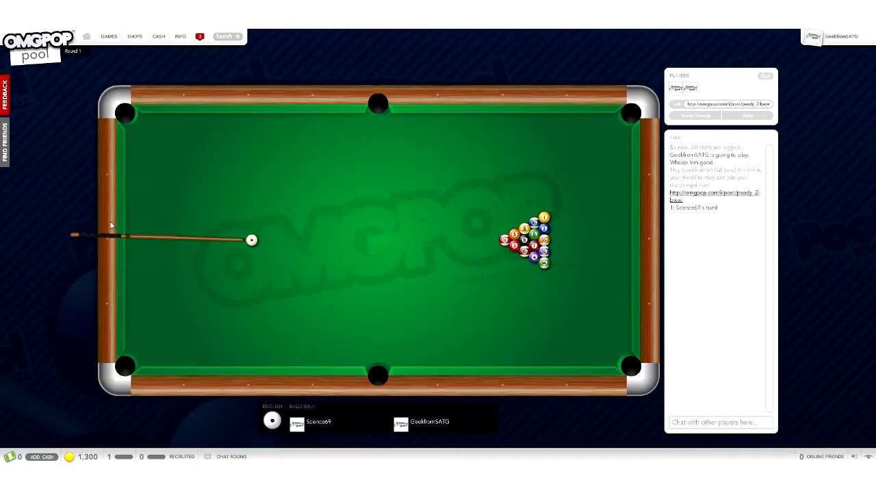
mouse_move(172, 246)
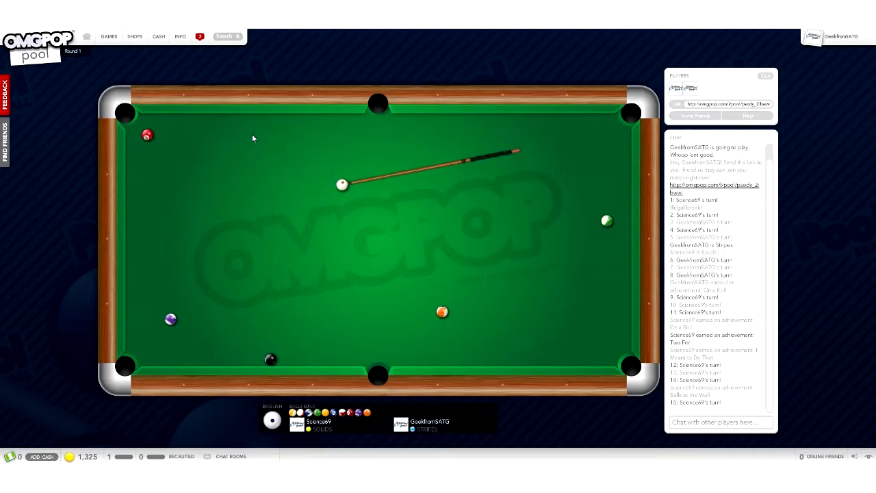
mouse_move(253, 138)
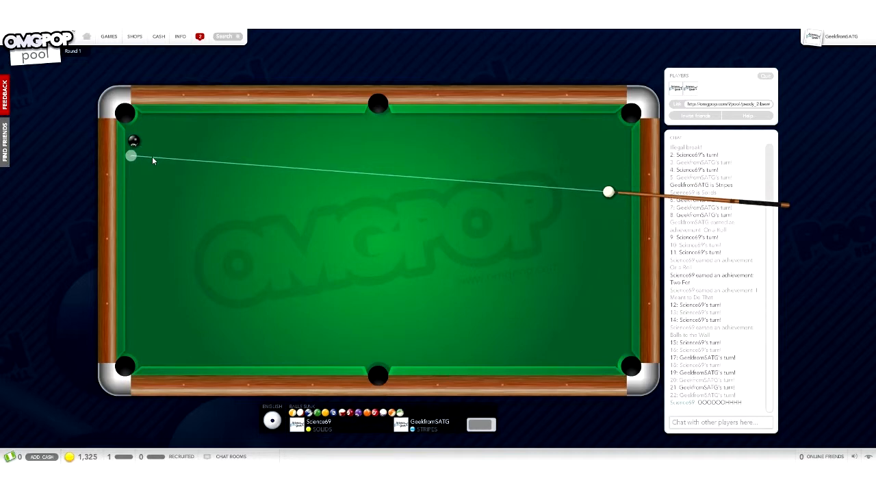
mouse_move(195, 161)
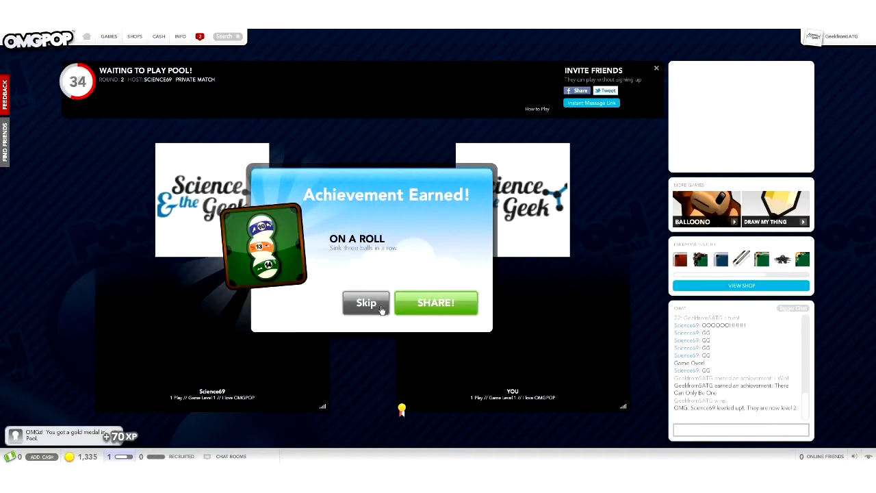
Skip the 'On a Roll' and 'There Can Only Be One' achievement popups.
left_click(365, 302)
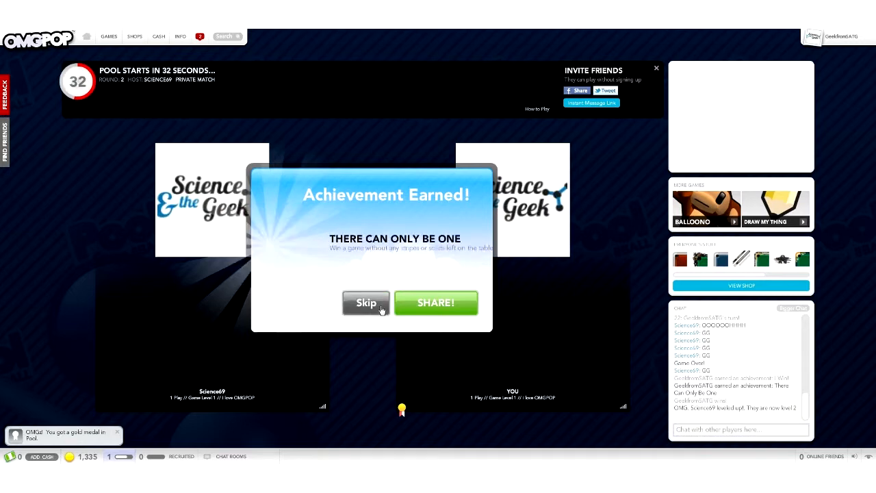
left_click(365, 302)
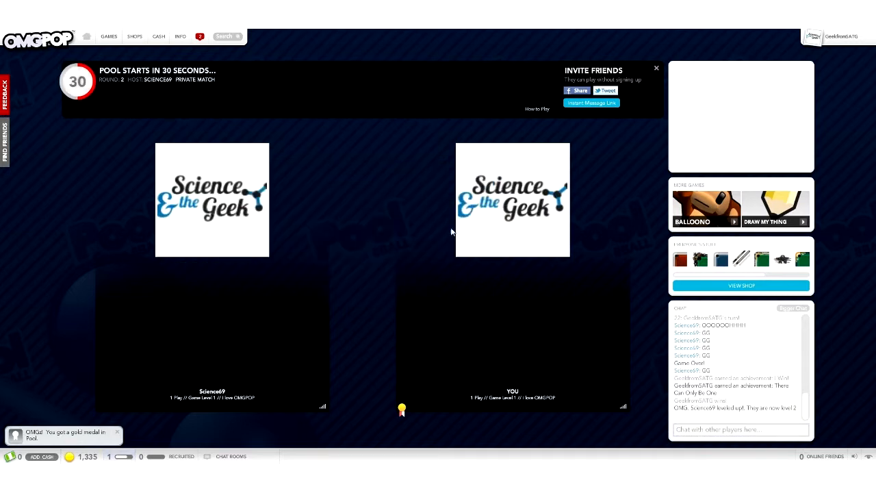
mouse_move(336, 277)
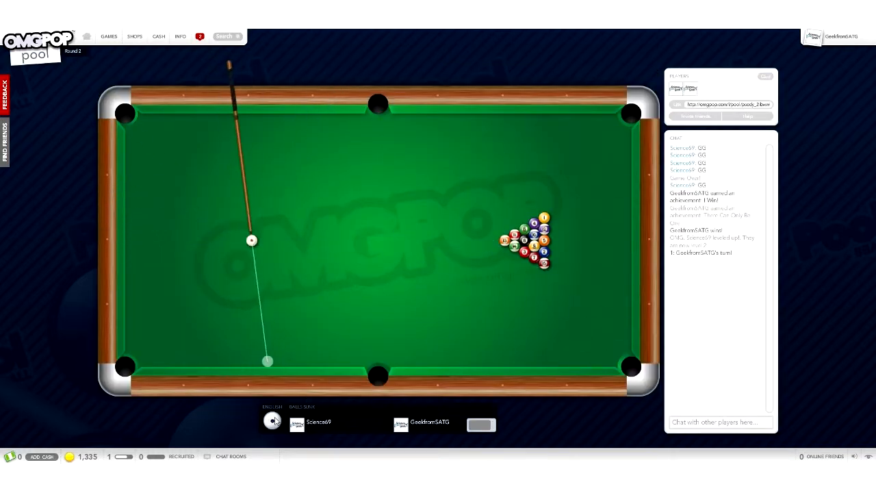
mouse_move(561, 260)
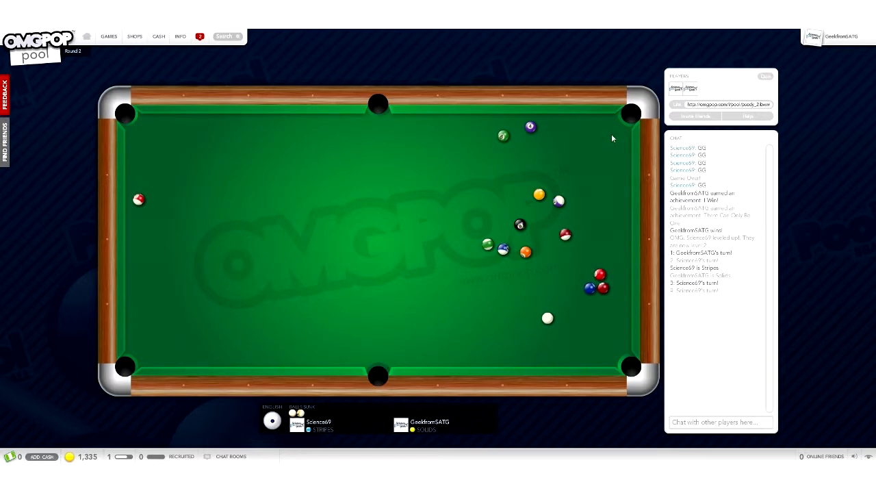
mouse_move(590, 254)
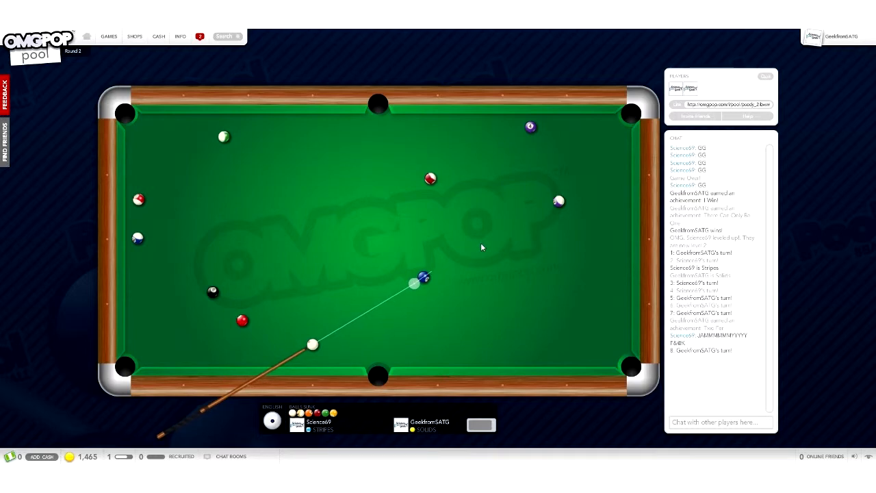
mouse_move(172, 284)
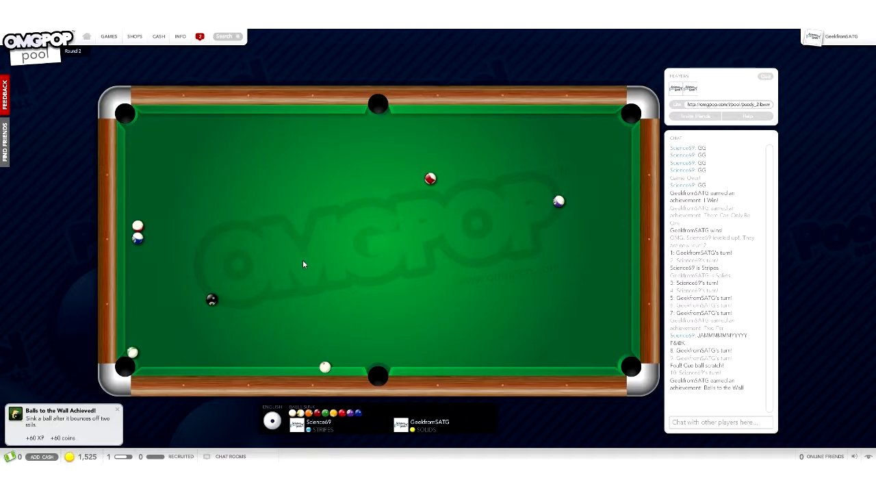
mouse_move(334, 329)
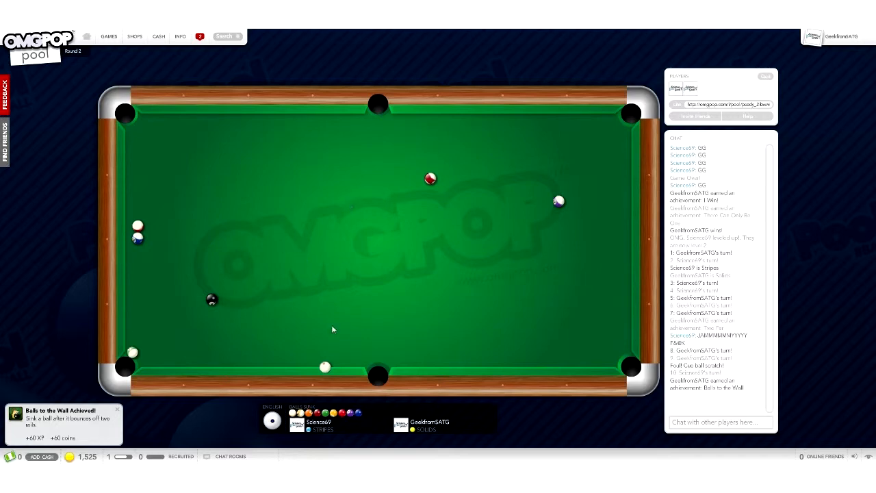
mouse_move(360, 356)
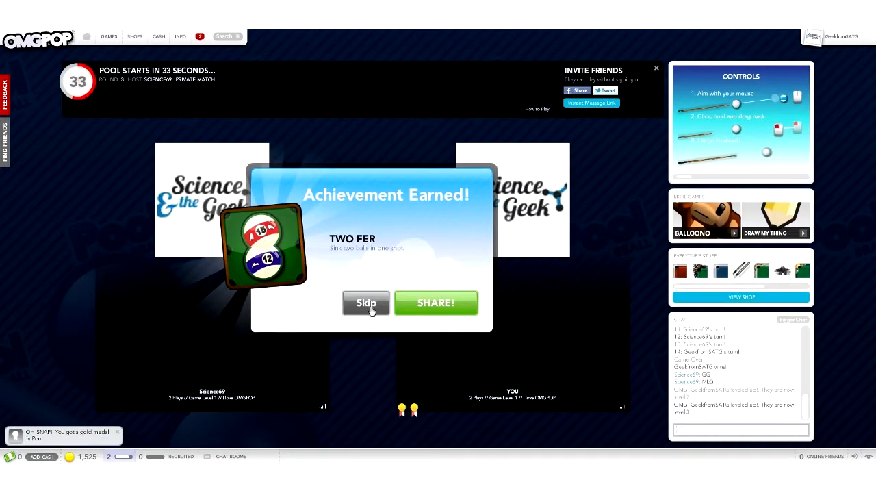
Skip the Achievement Earned dialog so the next game's countdown begins.
left_click(366, 302)
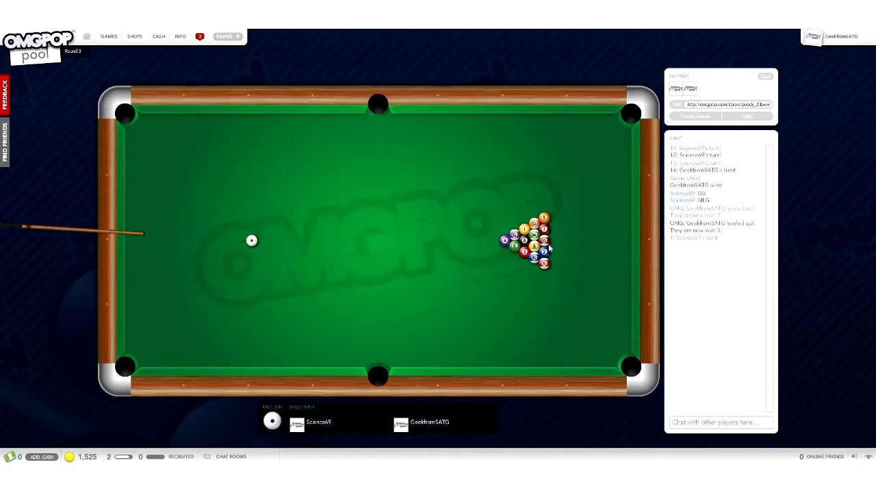
Aim and break, driving the cue ball into the right-side cluster.
left_click(252, 241)
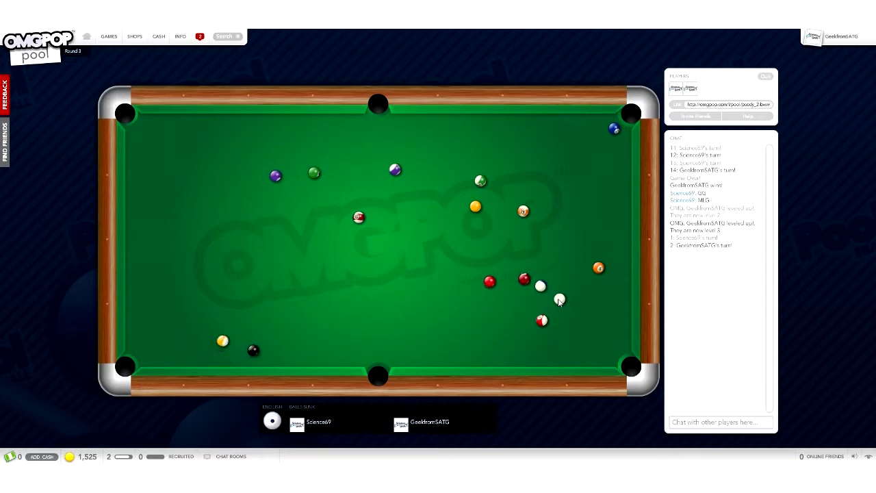
mouse_move(558, 301)
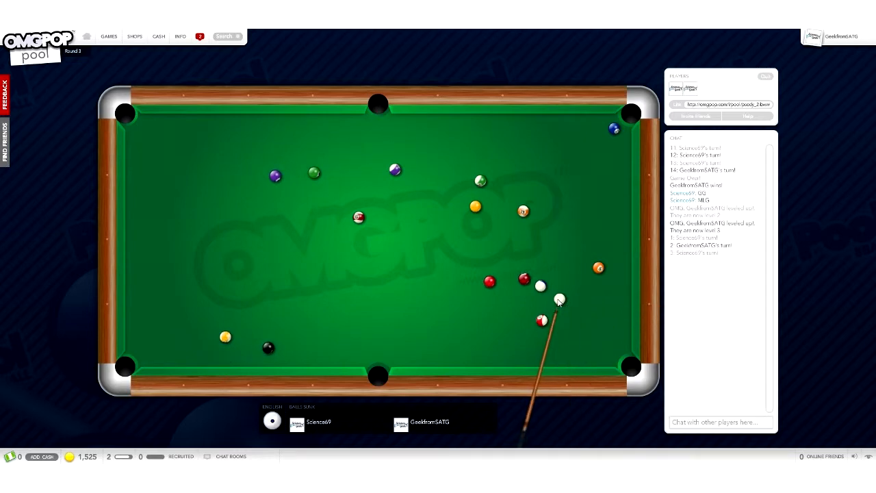
left_click(558, 299)
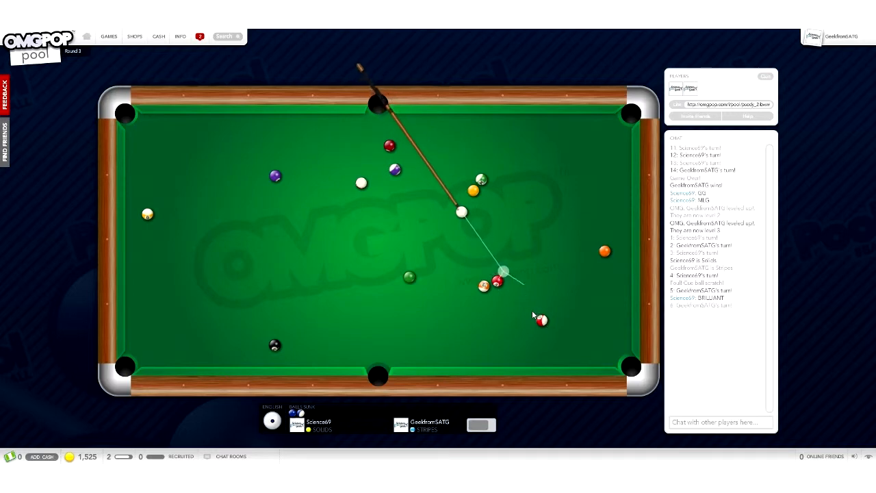
mouse_move(454, 175)
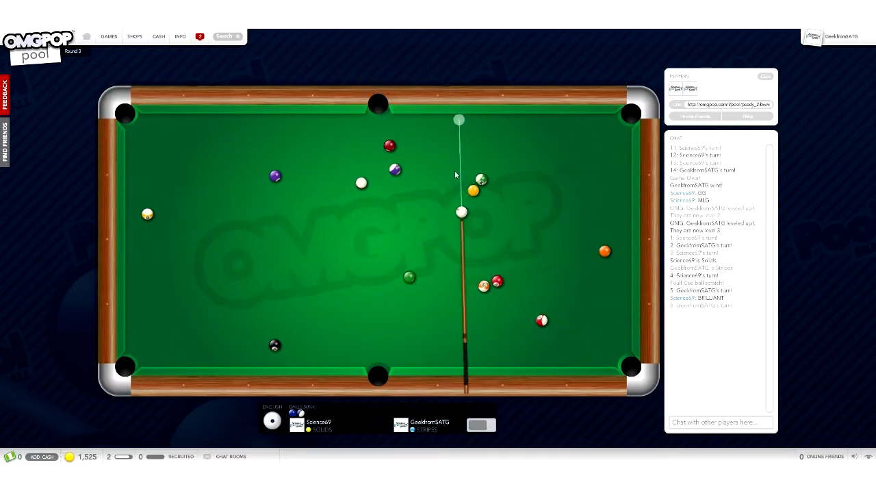
mouse_move(345, 212)
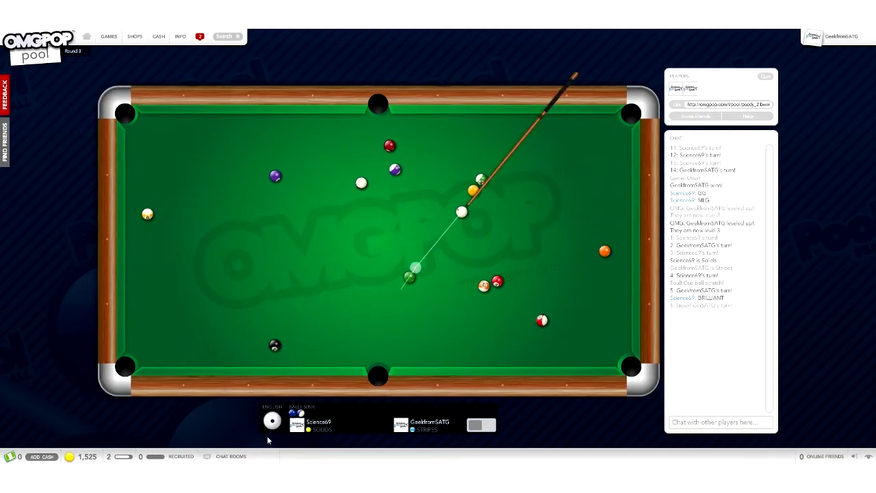
mouse_move(619, 231)
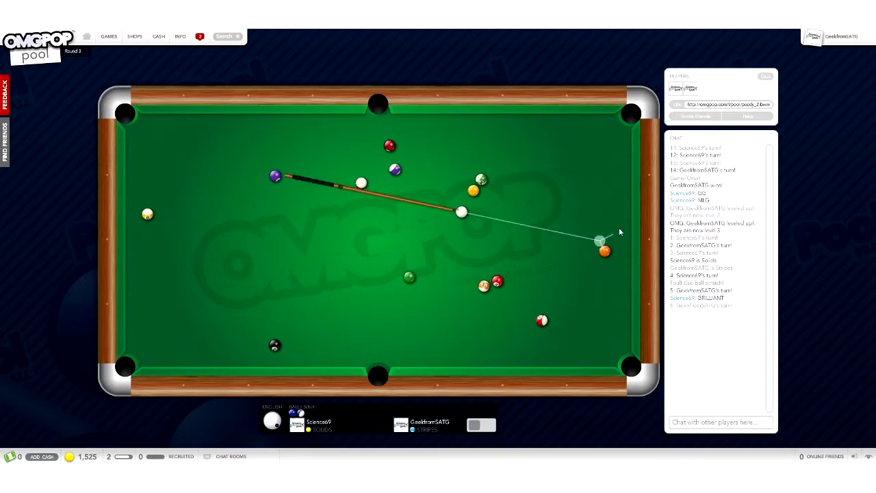
mouse_move(423, 216)
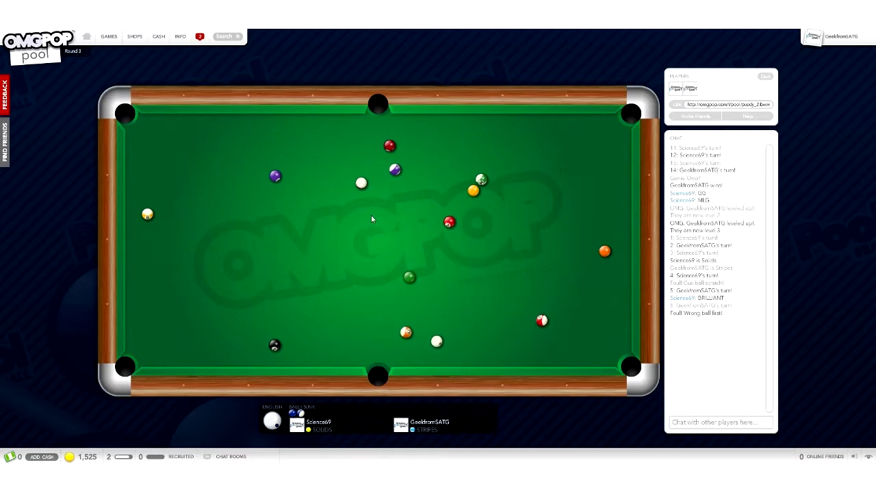
mouse_move(526, 304)
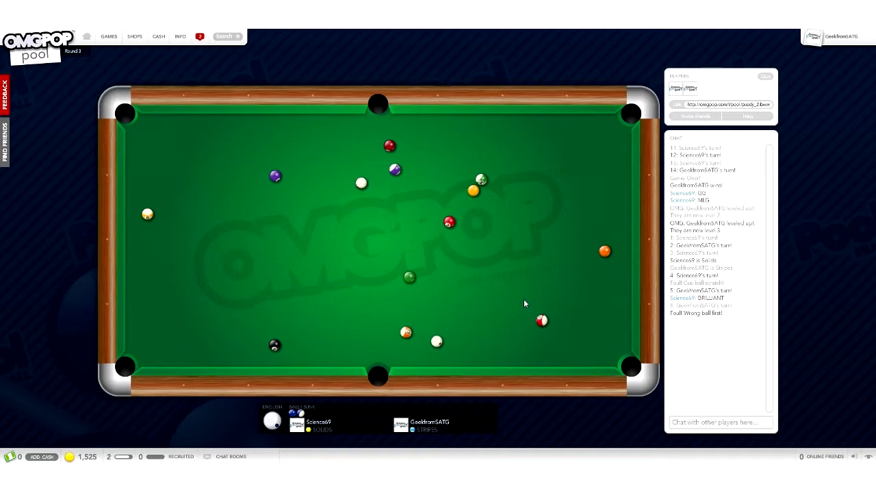
mouse_move(670, 396)
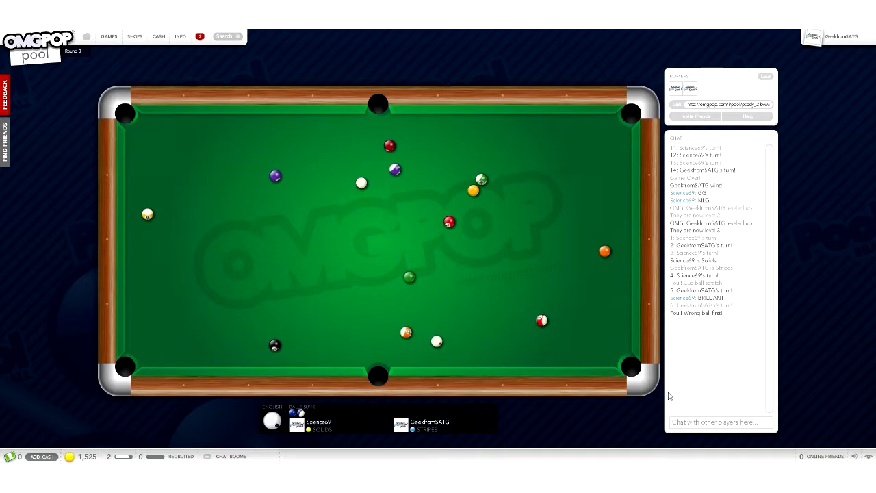
left_click(720, 422)
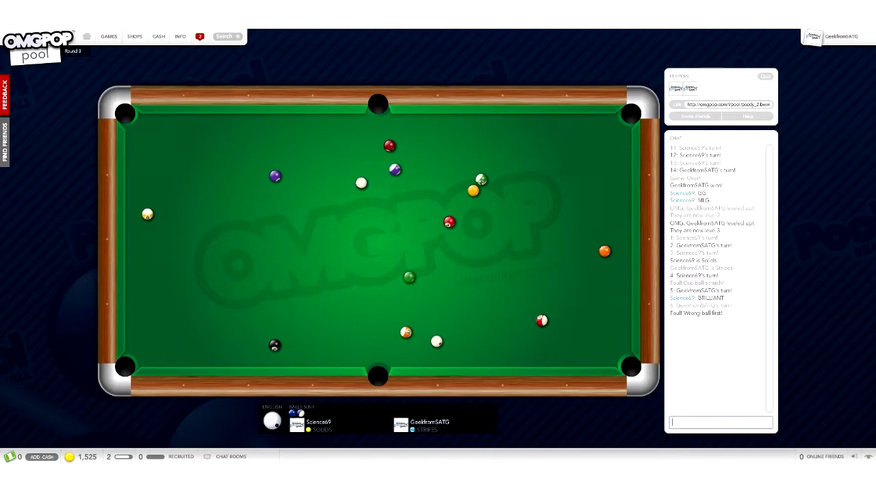
type("you one dead mo")
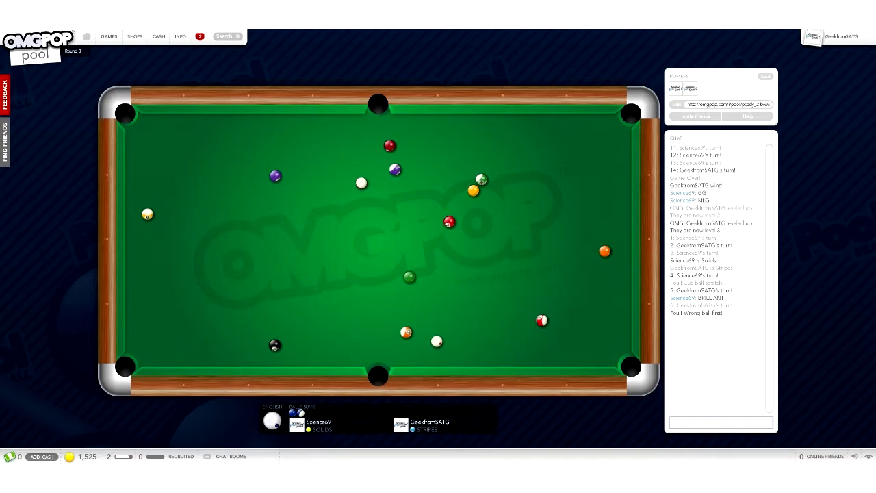
left_click(720, 421)
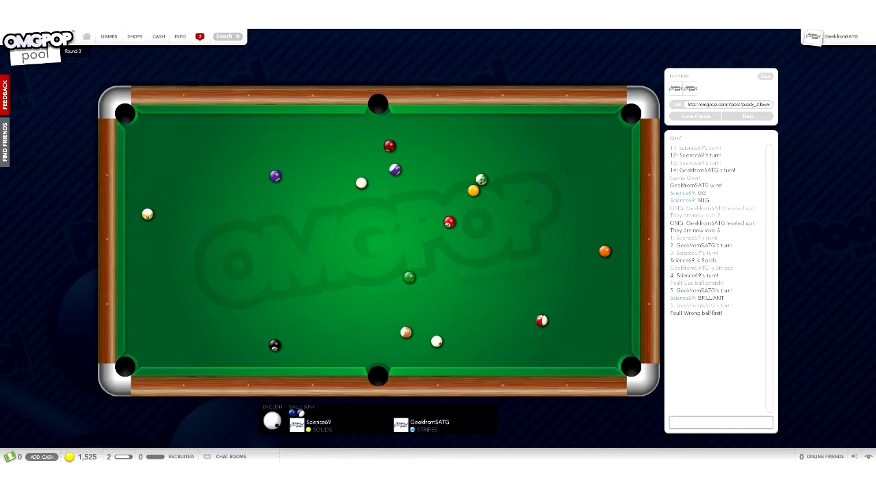
left_click(720, 422)
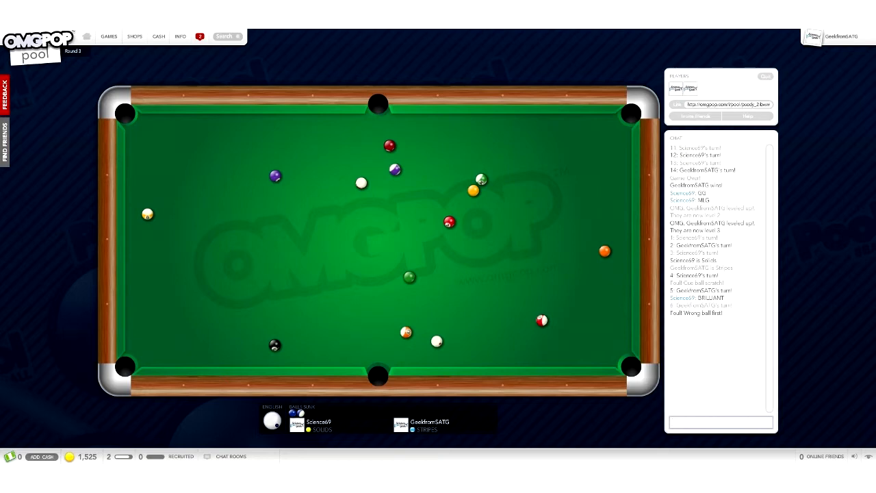
left_click(720, 421)
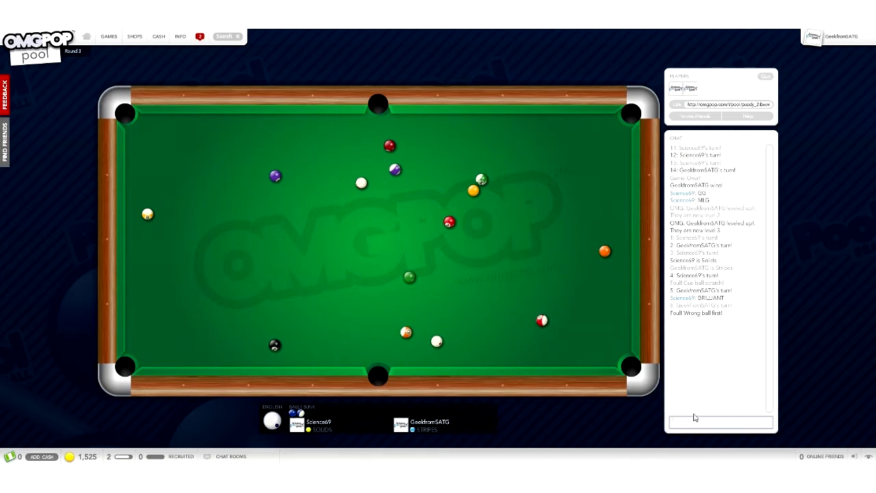
left_click(720, 421)
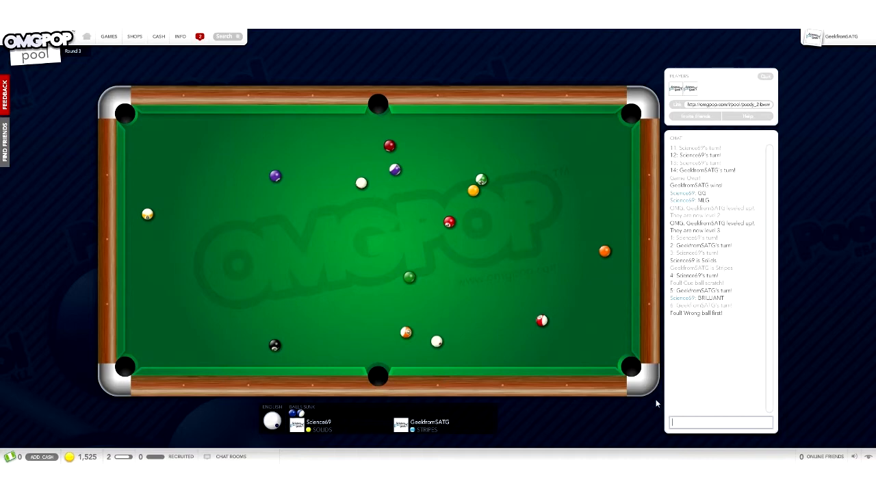